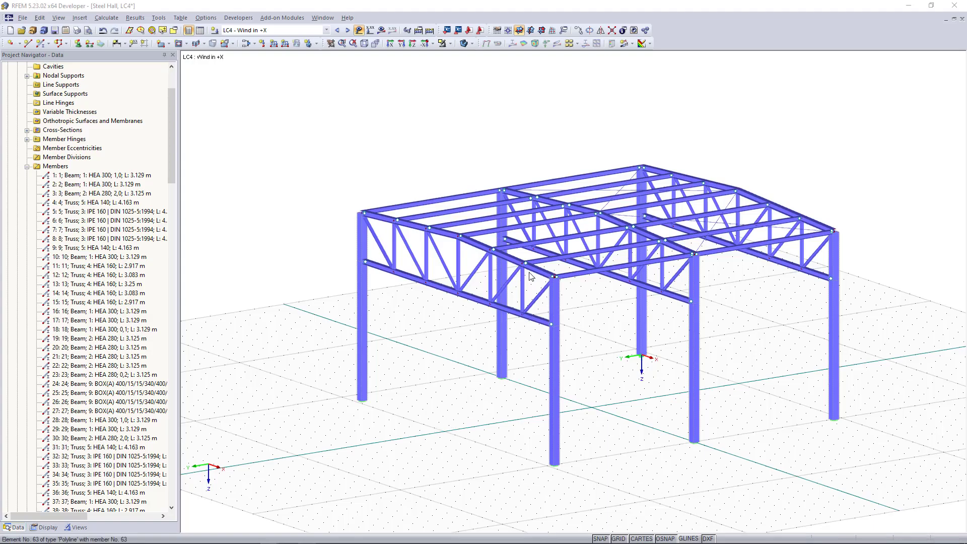
Open Tools > Generate Loads > From Wind Loads > Vertical Walls with Roof to reach EN 1991-1-4.
{"action": "left_click", "coordinate": [536, 324]}
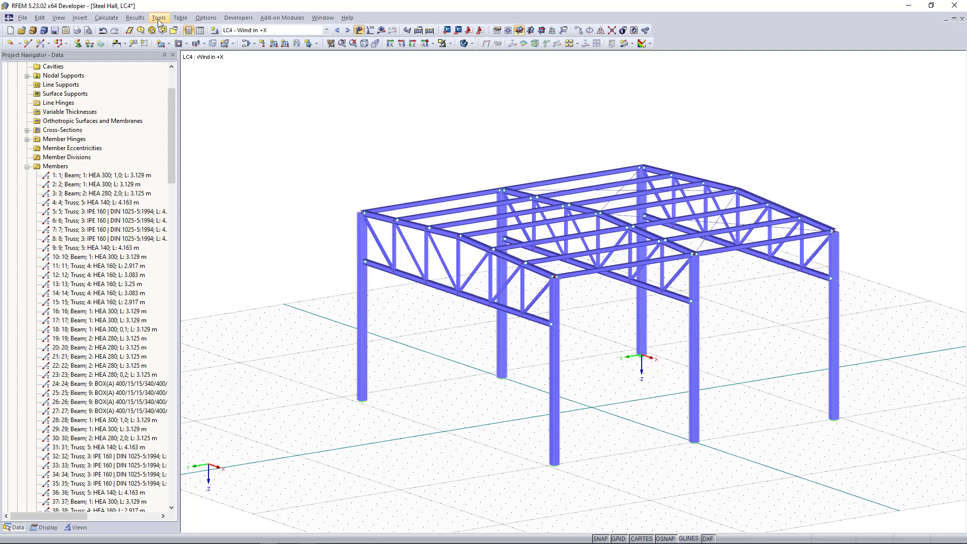
{"action": "left_click", "coordinate": [157, 18]}
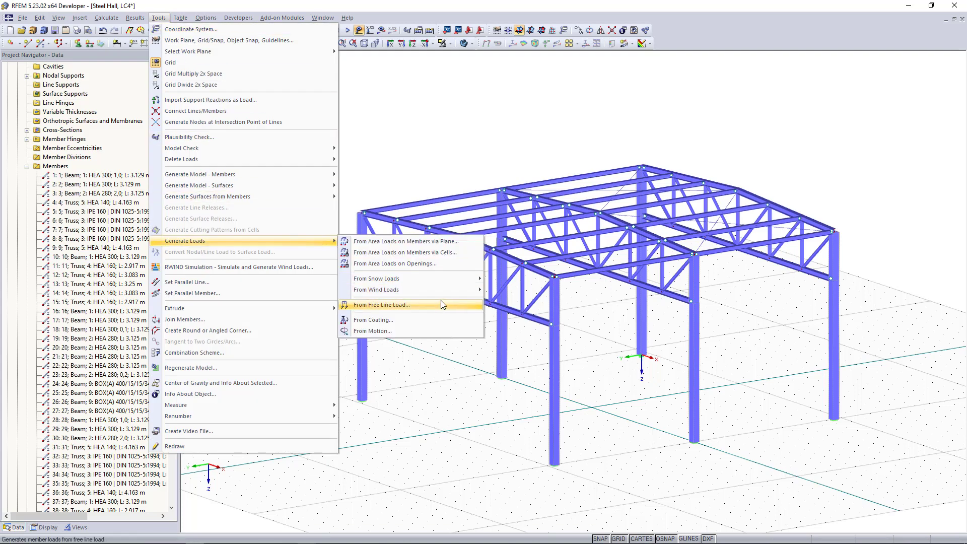
{"action": "mouse_move", "coordinate": [376, 291]}
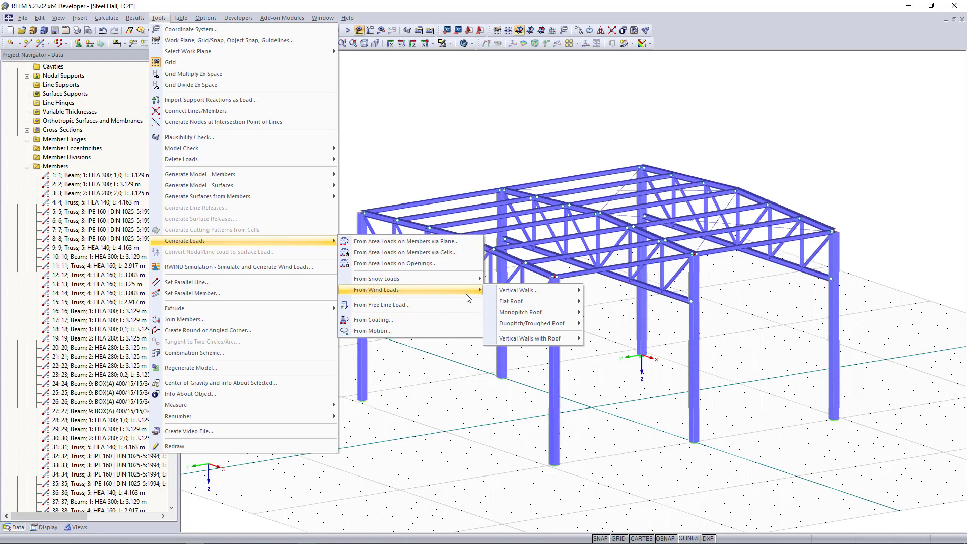
{"action": "mouse_move", "coordinate": [530, 323]}
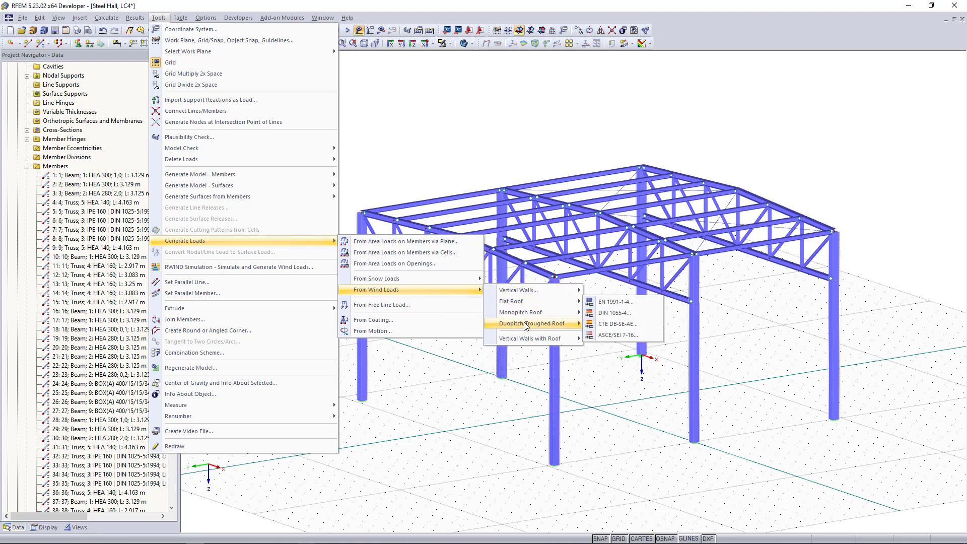
{"action": "mouse_move", "coordinate": [529, 338]}
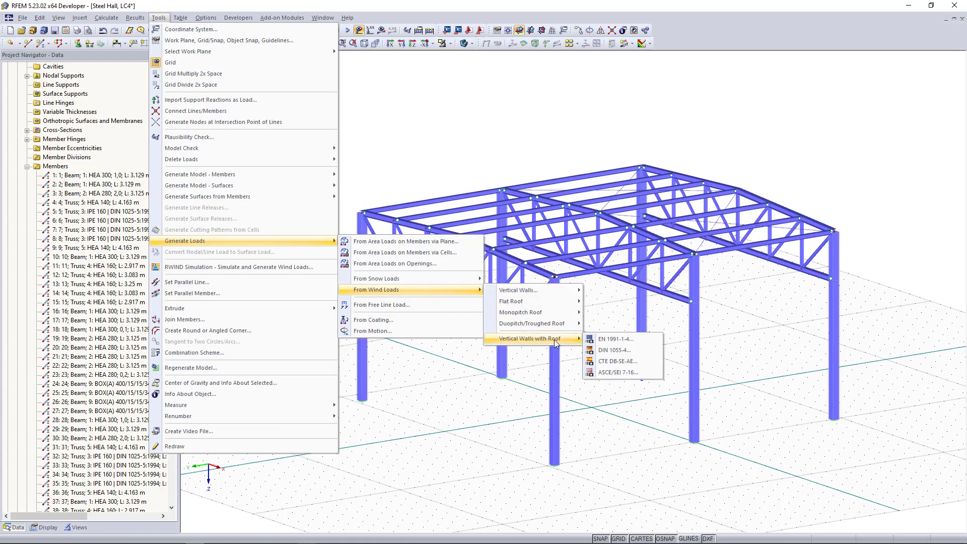
{"action": "mouse_move", "coordinate": [555, 344]}
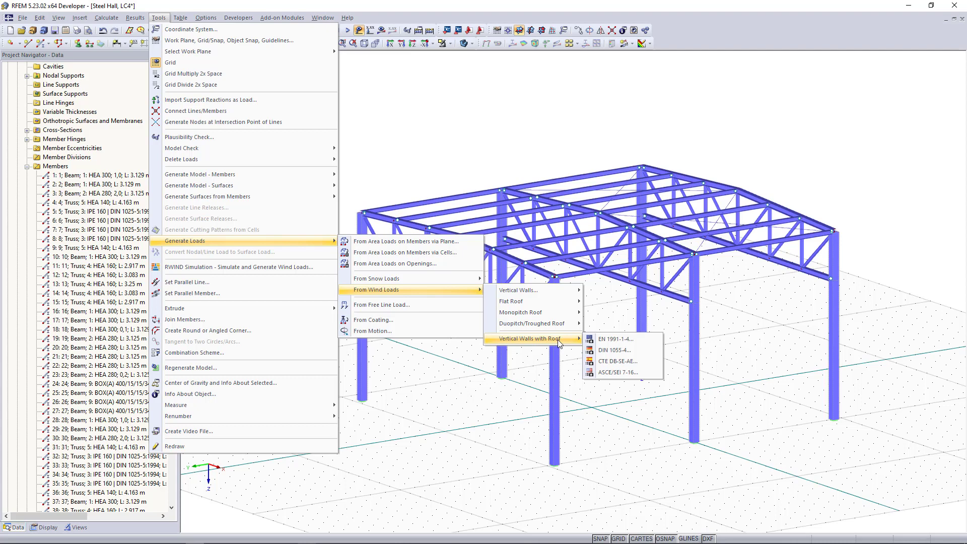
{"action": "mouse_move", "coordinate": [578, 344]}
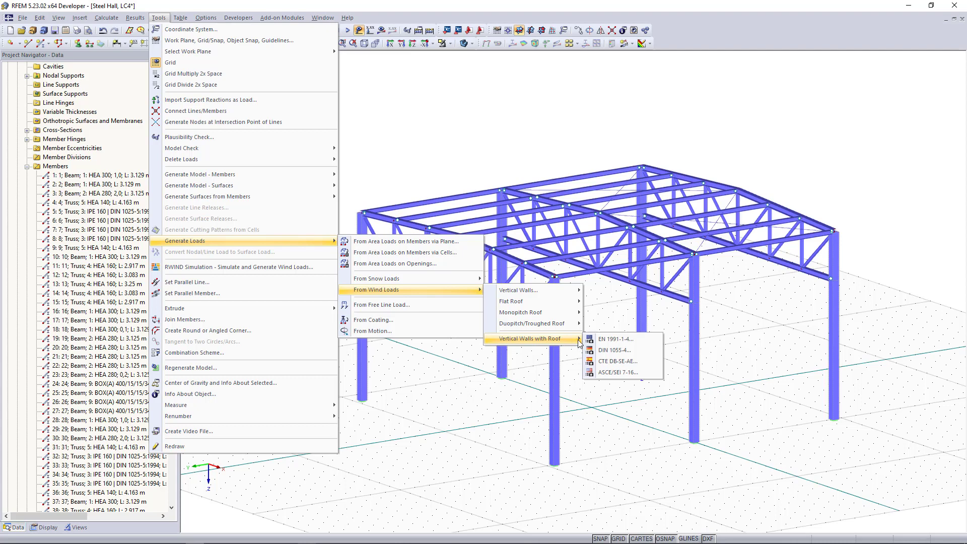
{"action": "mouse_move", "coordinate": [623, 340]}
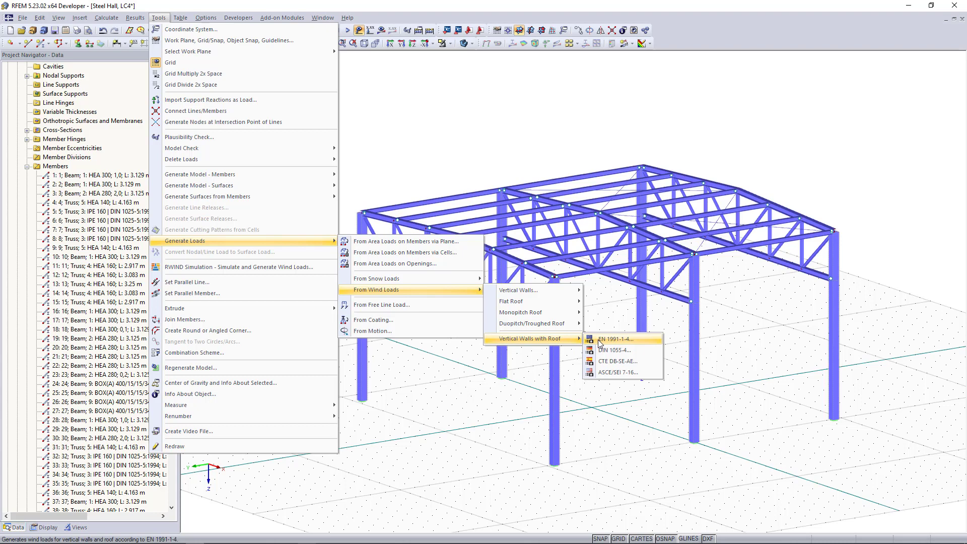
Launch the EN 1991-1-4 wind load generator for vertical walls with a roof.
{"action": "left_click", "coordinate": [613, 338]}
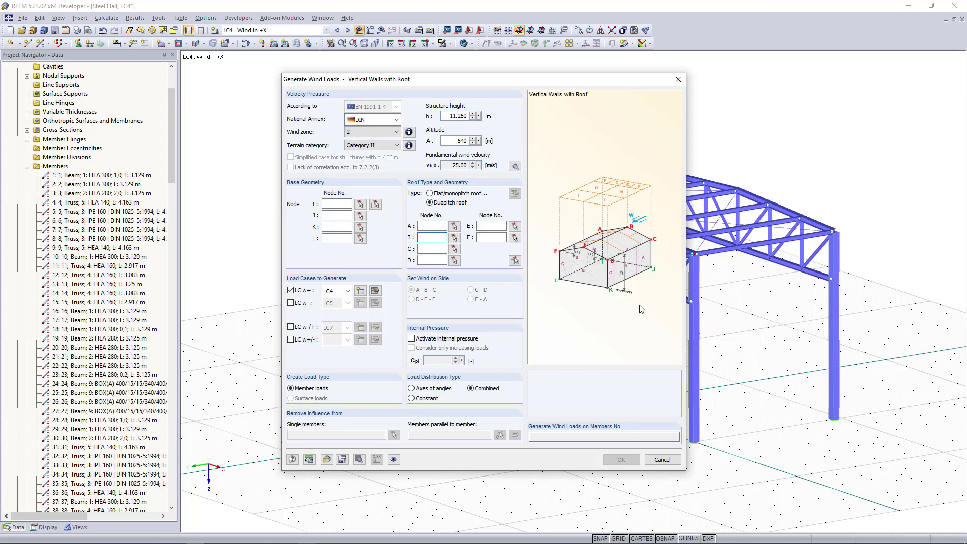
{"action": "mouse_move", "coordinate": [635, 314]}
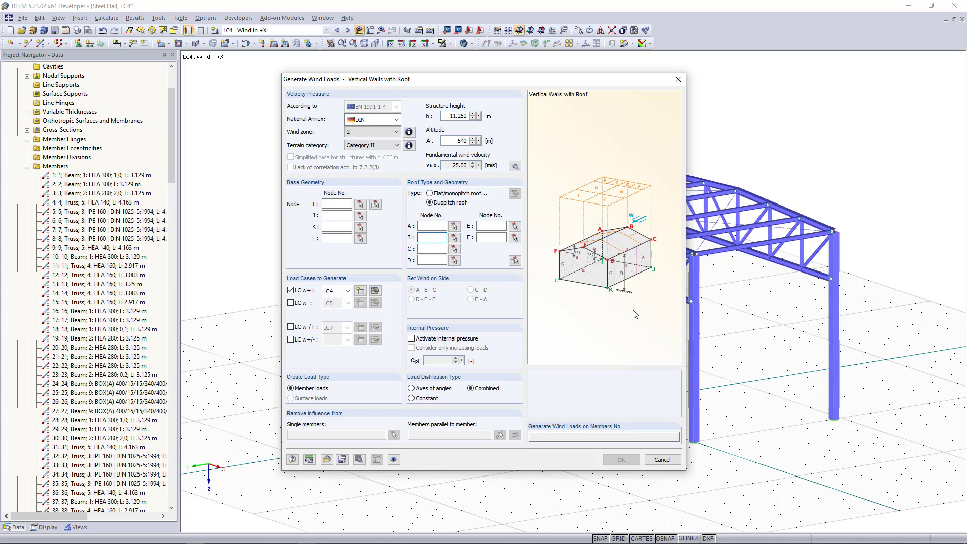
{"action": "mouse_move", "coordinate": [626, 321]}
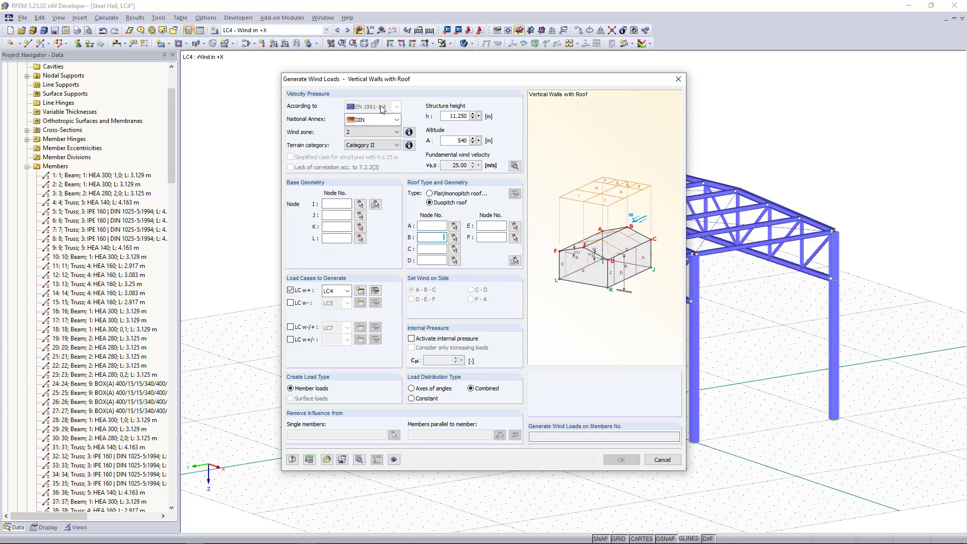
{"action": "left_click", "coordinate": [397, 120]}
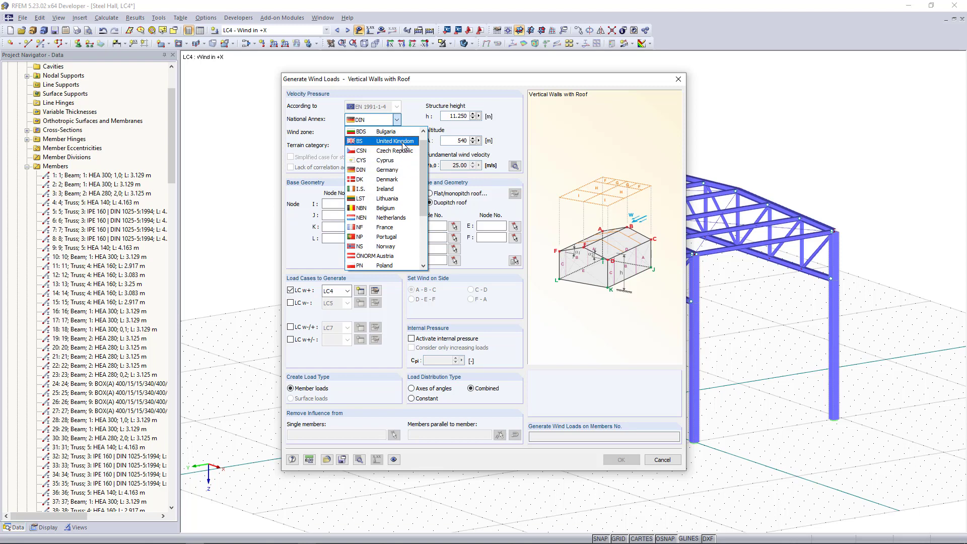
{"action": "mouse_move", "coordinate": [388, 179]}
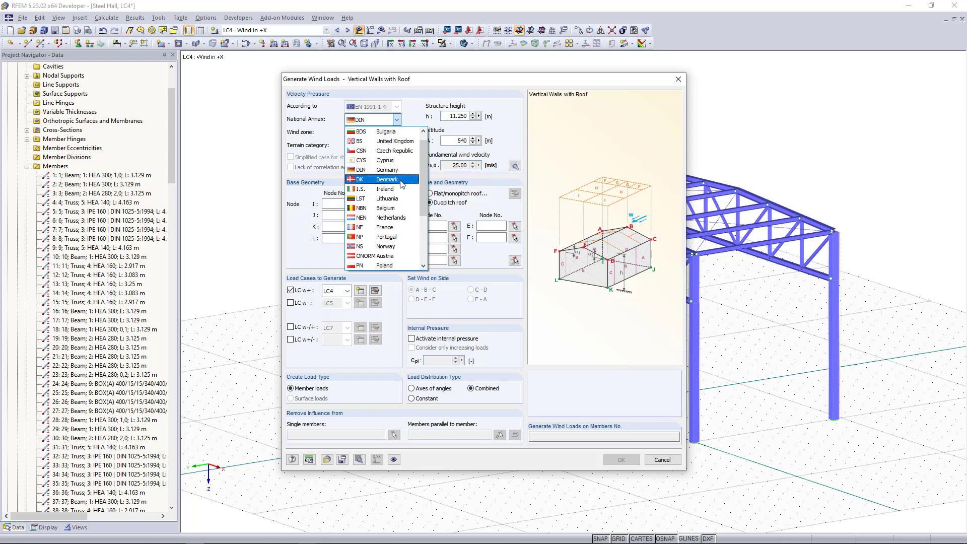
{"action": "mouse_move", "coordinate": [389, 218]}
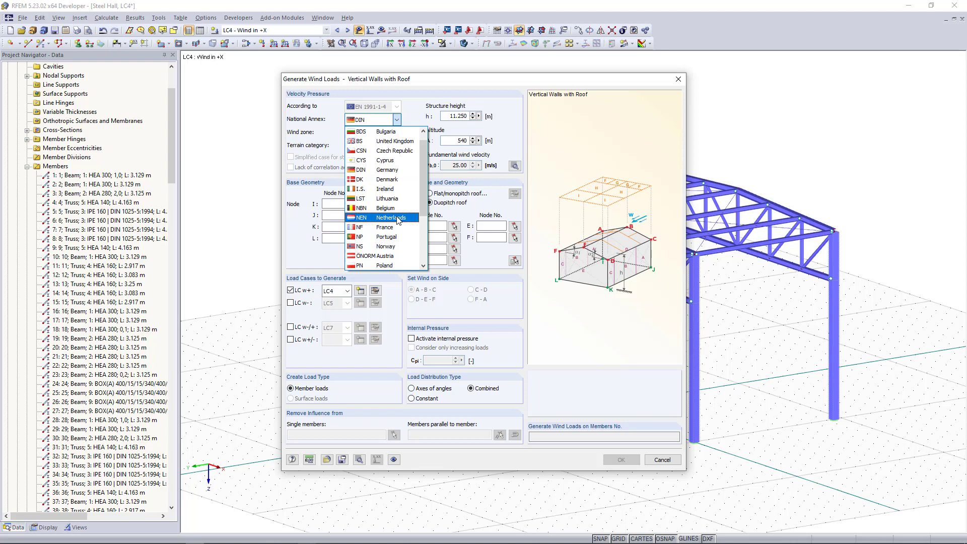
{"action": "scroll", "scroll_direction": "down", "scroll_amount": 3}
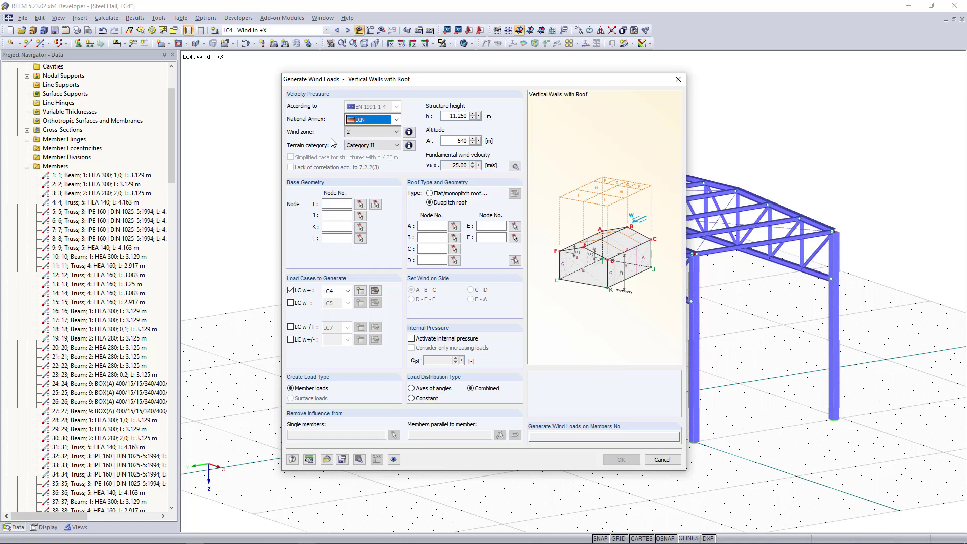
{"action": "left_click", "coordinate": [396, 132]}
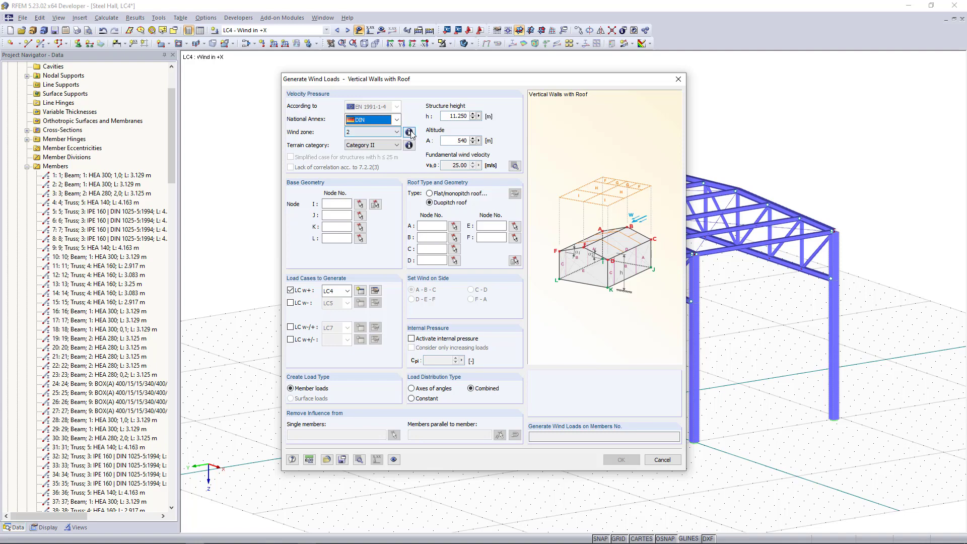
{"action": "mouse_move", "coordinate": [409, 132]}
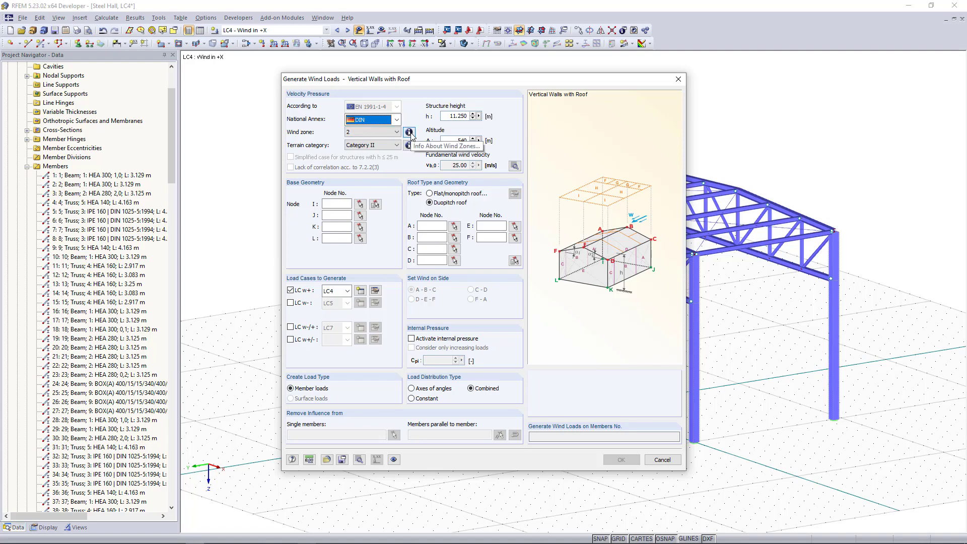
{"action": "left_click", "coordinate": [409, 131]}
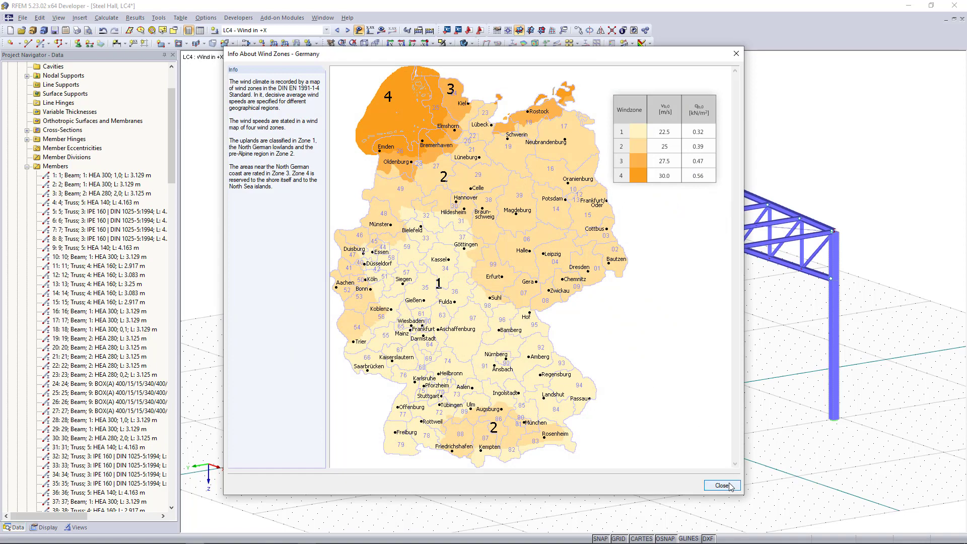
{"action": "left_click", "coordinate": [721, 486]}
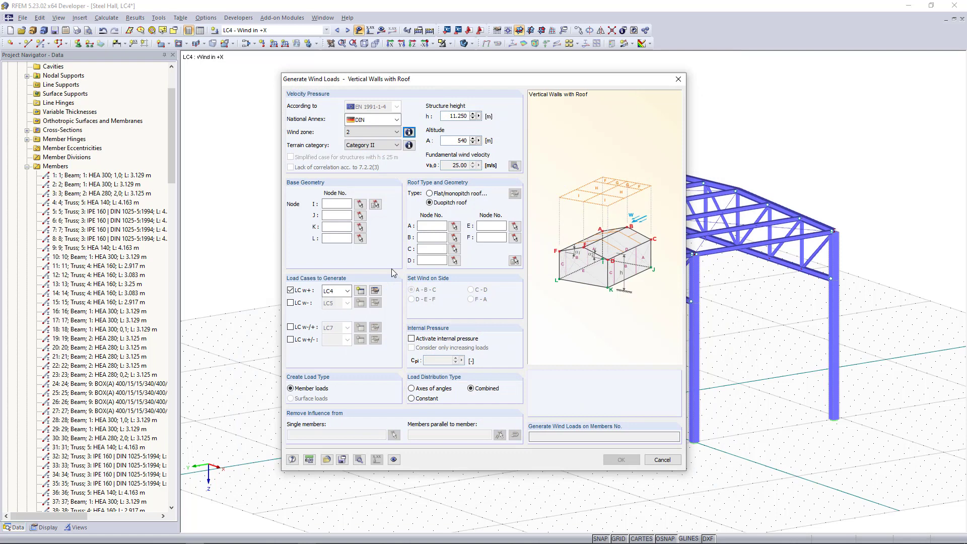
{"action": "mouse_move", "coordinate": [393, 197]}
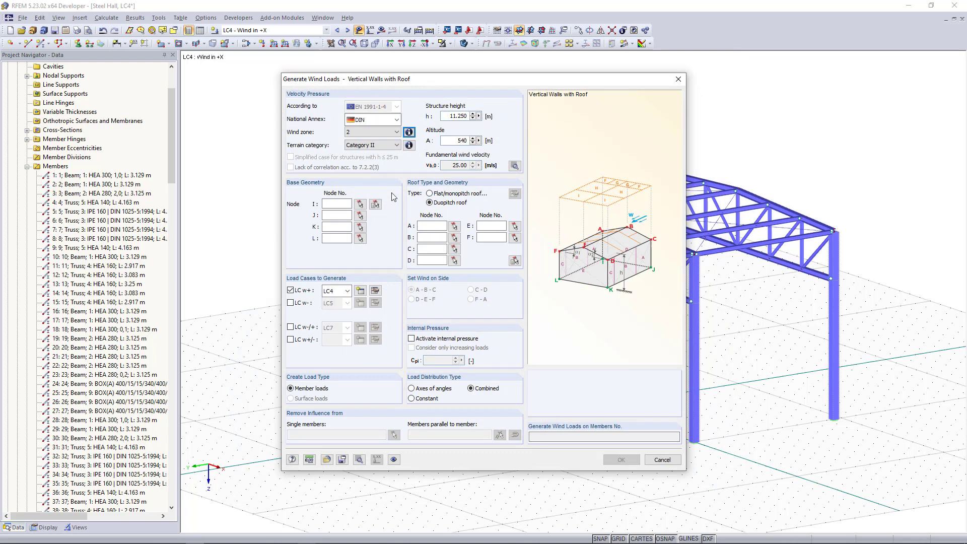
{"action": "mouse_move", "coordinate": [375, 204]}
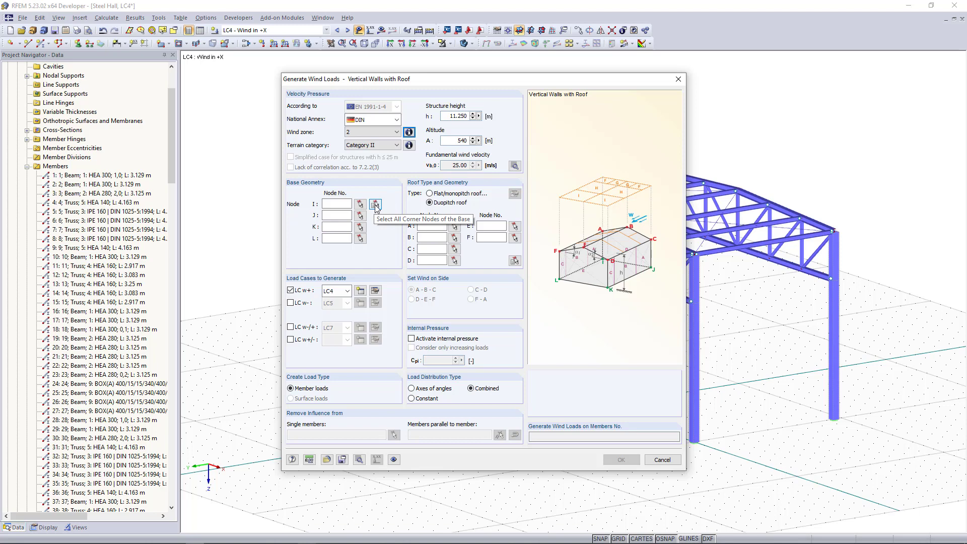
Set base corner nodes 105, 101, 102, 106 and pick the duopitch roof boundary nodes.
{"action": "left_click", "coordinate": [375, 204]}
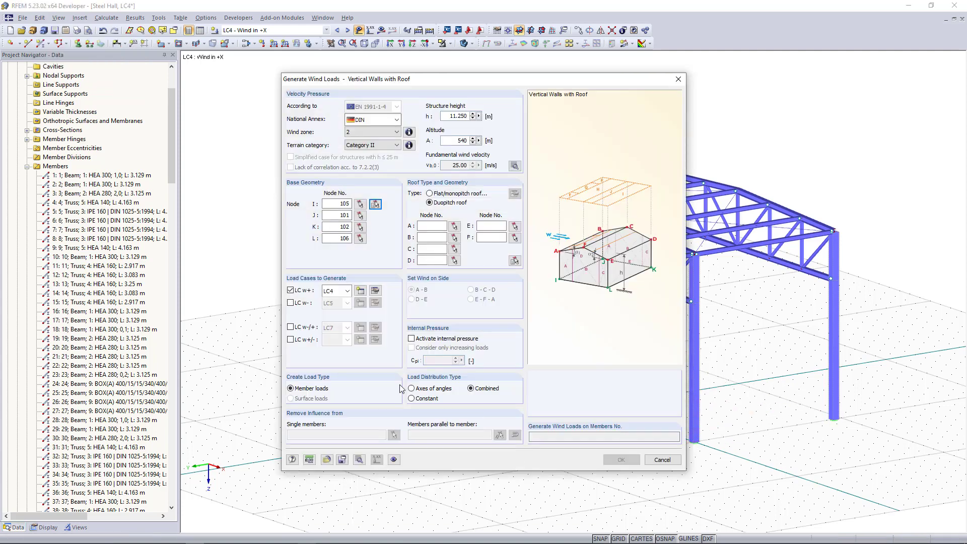
{"action": "left_click", "coordinate": [430, 203]}
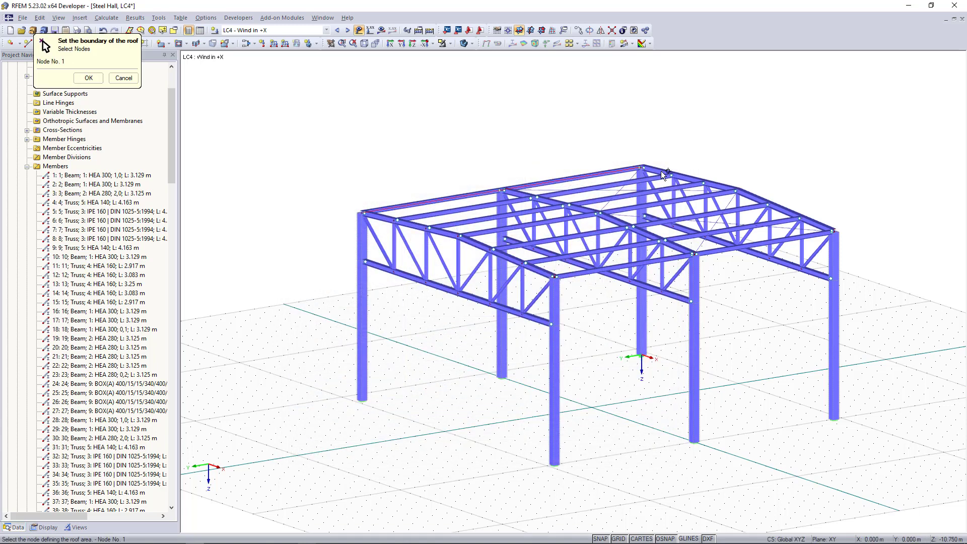
{"action": "left_click", "coordinate": [835, 231]}
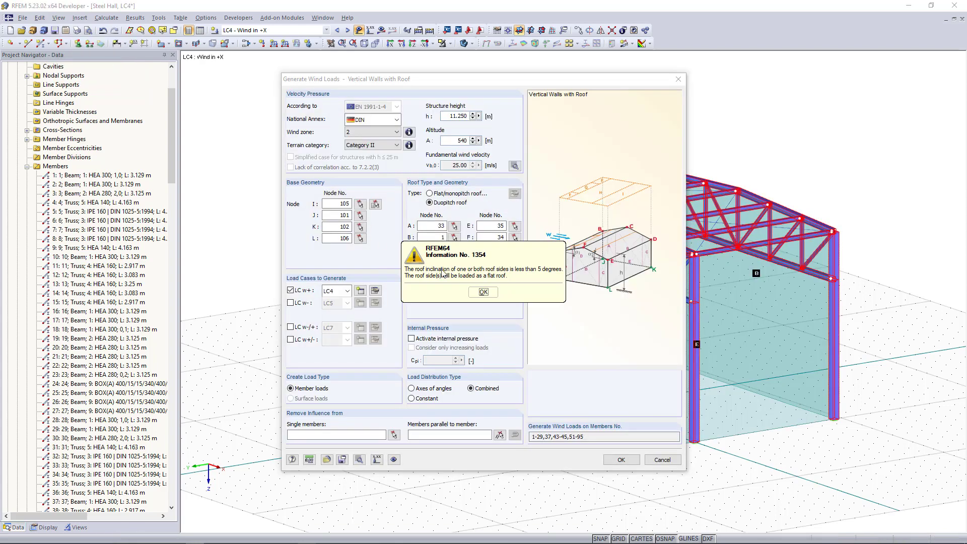
{"action": "left_click", "coordinate": [484, 292]}
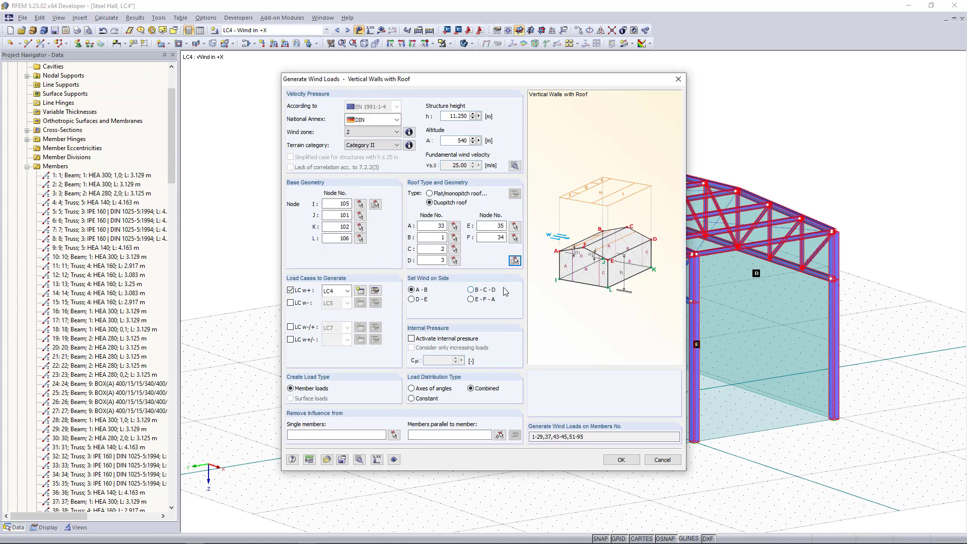
Dismiss notice 1354, confirm LC4 as w+, and keep the wind on side A-B after trying D-E.
{"action": "left_click", "coordinate": [292, 290]}
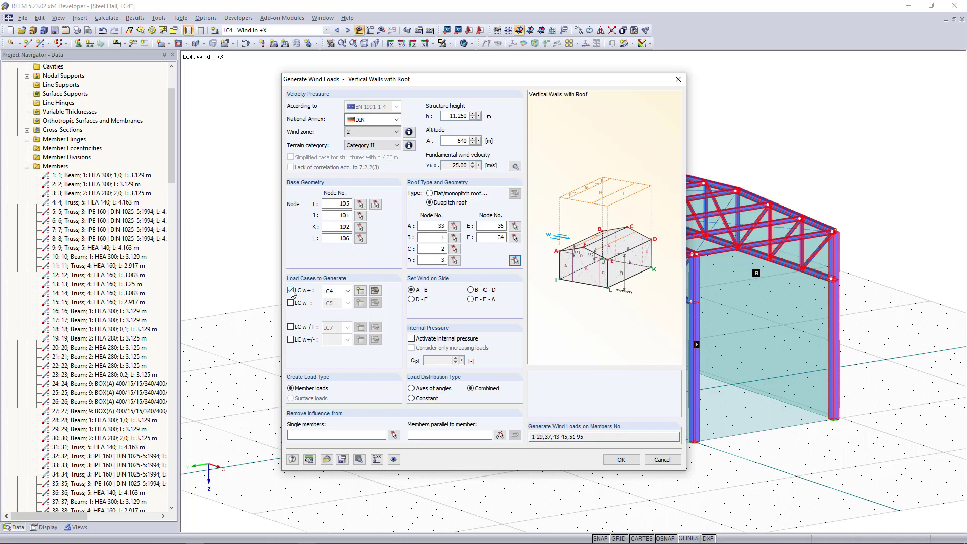
{"action": "left_click", "coordinate": [291, 291]}
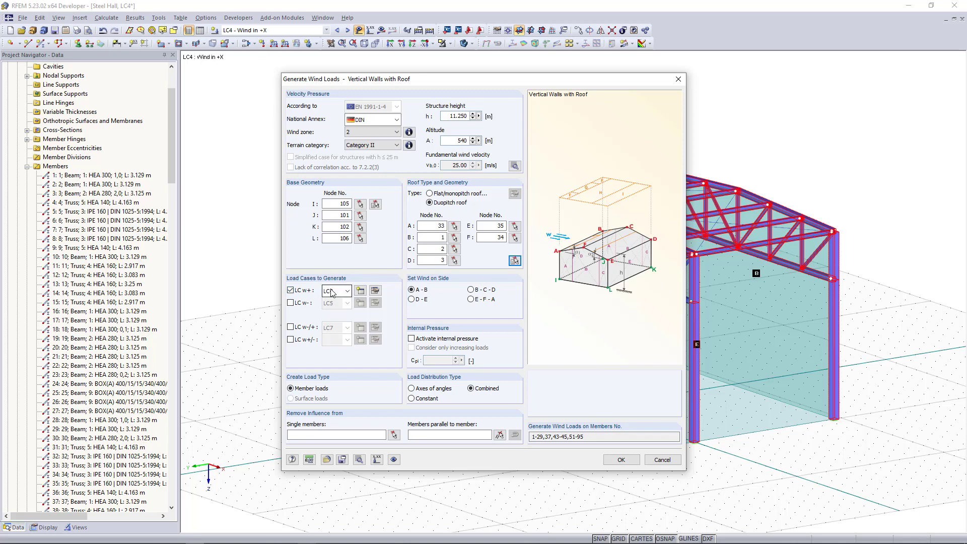
{"action": "left_click", "coordinate": [333, 291]}
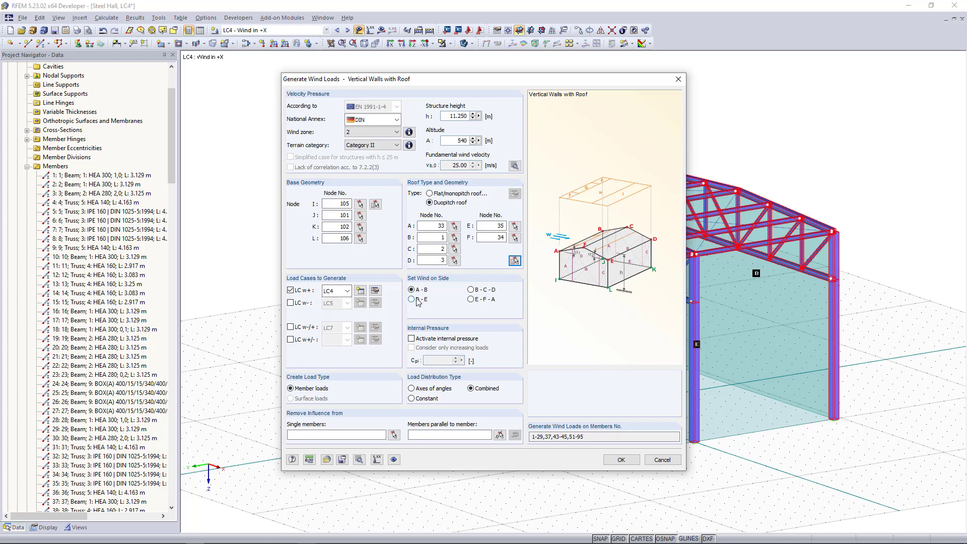
{"action": "left_click", "coordinate": [411, 299]}
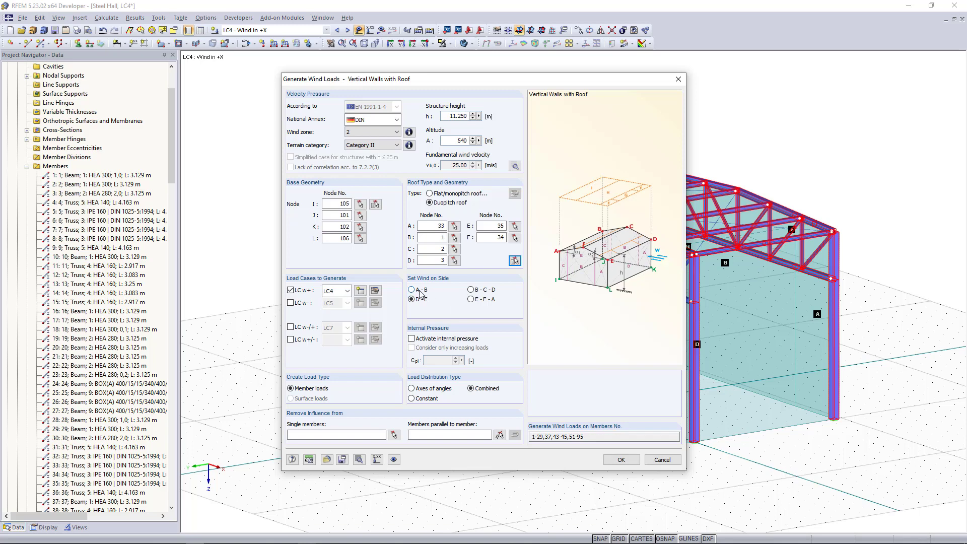
{"action": "left_click", "coordinate": [412, 289]}
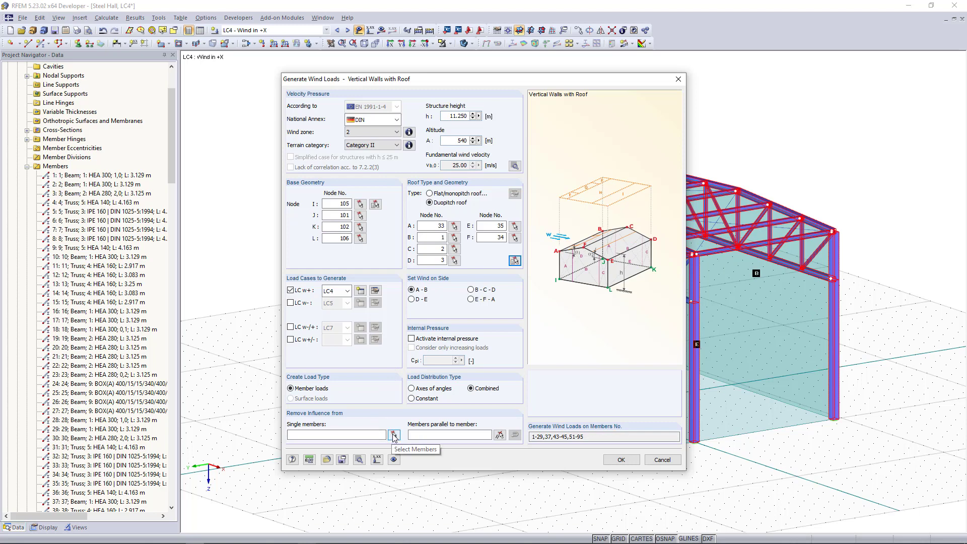
Start selecting single members to exclude from the wind loading.
{"action": "left_click", "coordinate": [393, 435]}
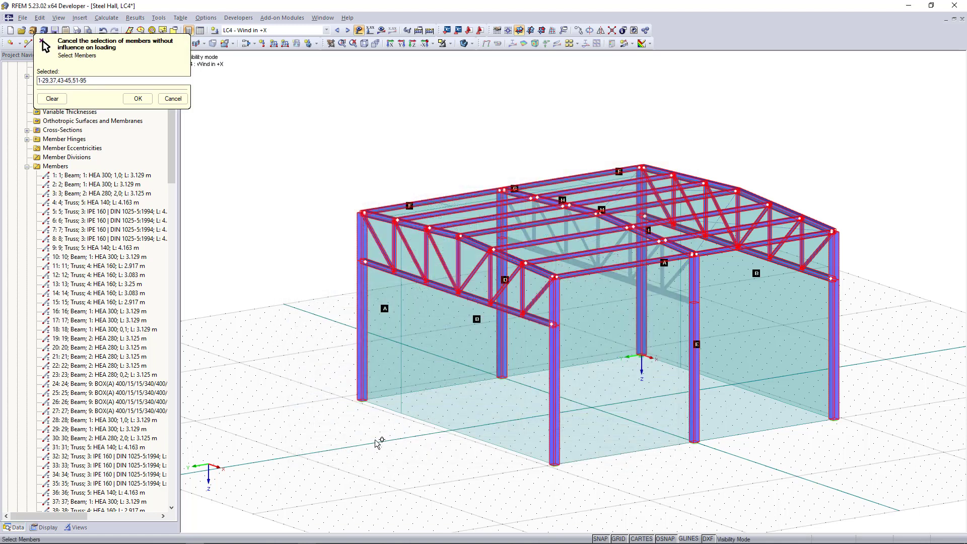
{"action": "mouse_move", "coordinate": [674, 192]}
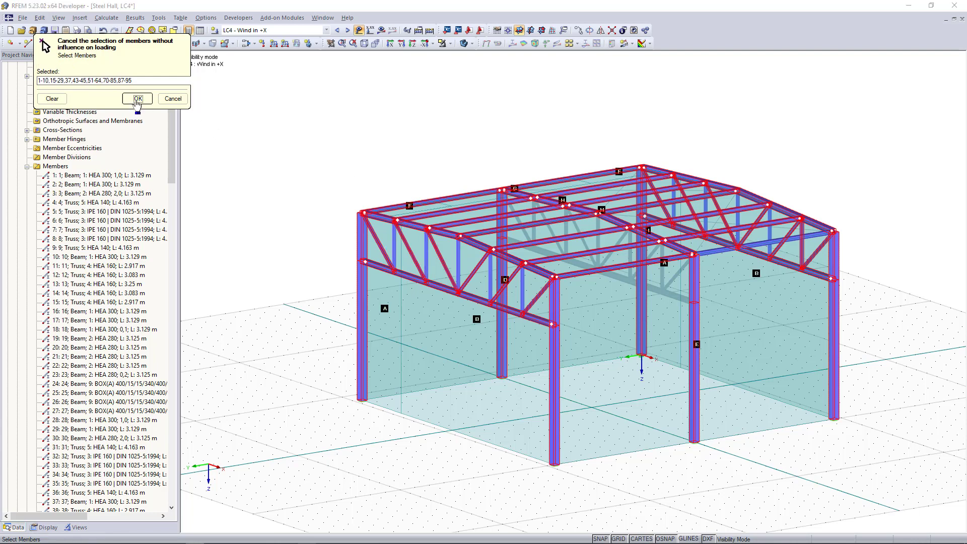
Confirm excluded single members, then exclude members parallel to 58 and a truss diagonal.
{"action": "left_click", "coordinate": [137, 98]}
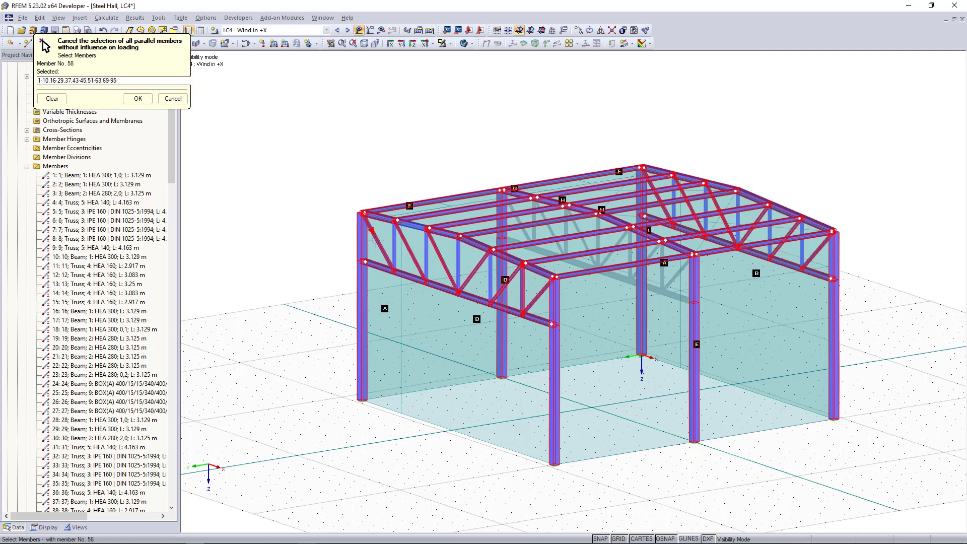
{"action": "left_click", "coordinate": [443, 264]}
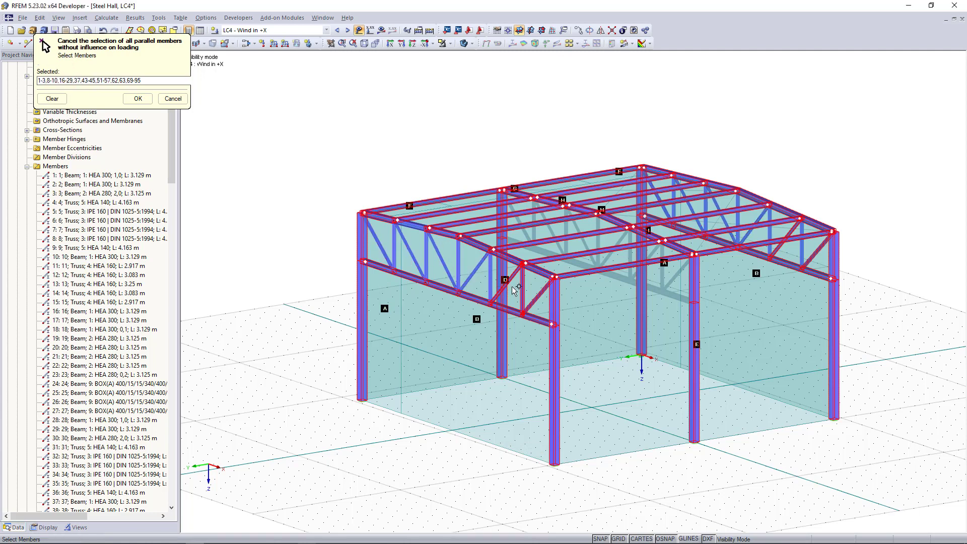
{"action": "left_click", "coordinate": [531, 294]}
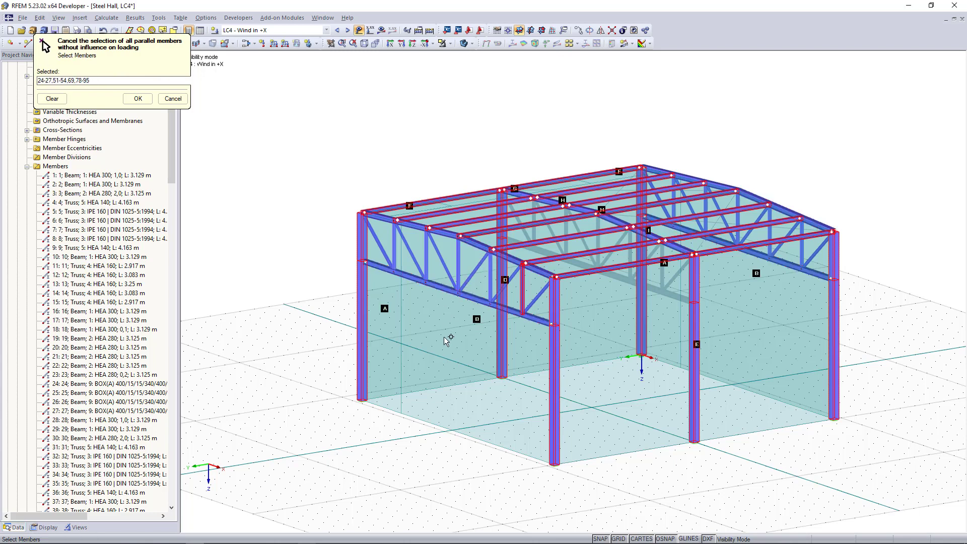
{"action": "left_click", "coordinate": [137, 98]}
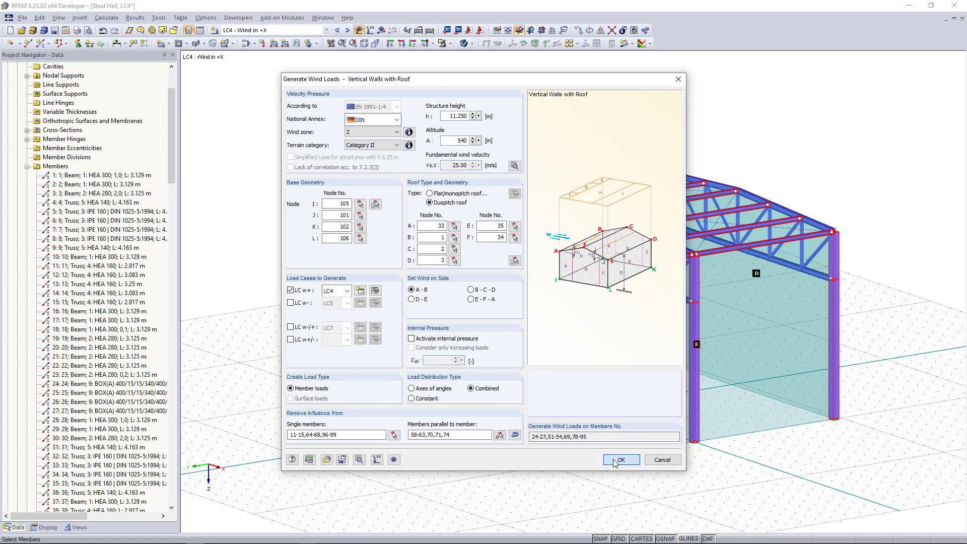
Generate the LC4 wind member loads and close the generation summary.
{"action": "left_click", "coordinate": [621, 460]}
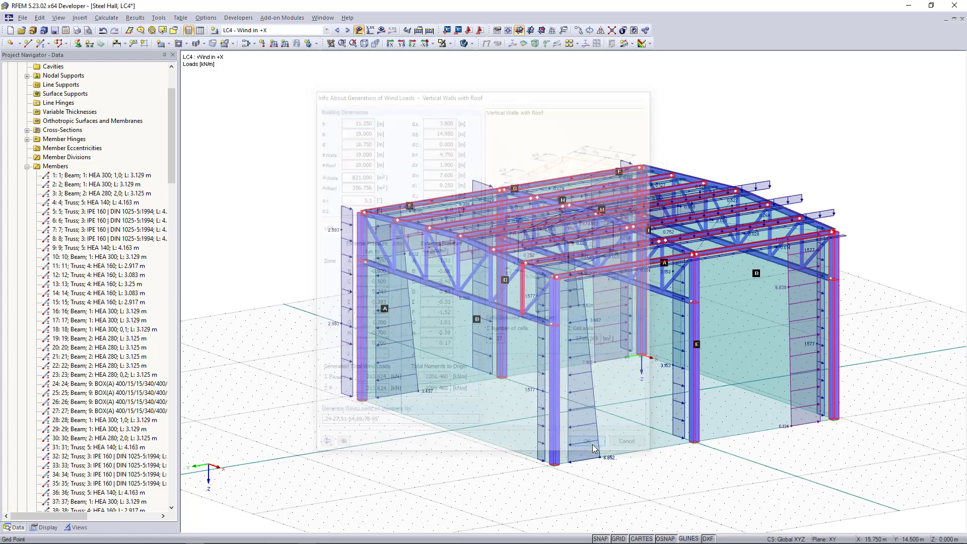
{"action": "left_click", "coordinate": [580, 442]}
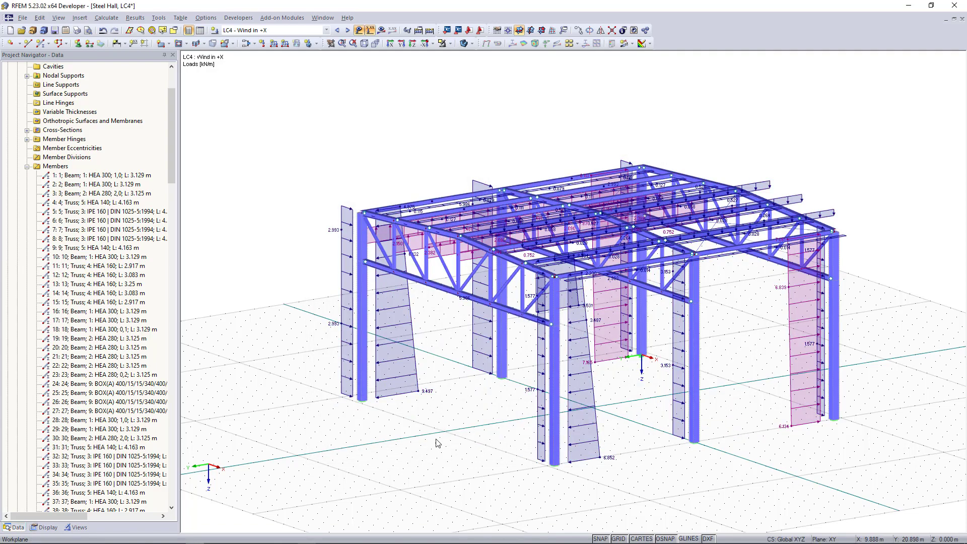
{"action": "mouse_move", "coordinate": [394, 349]}
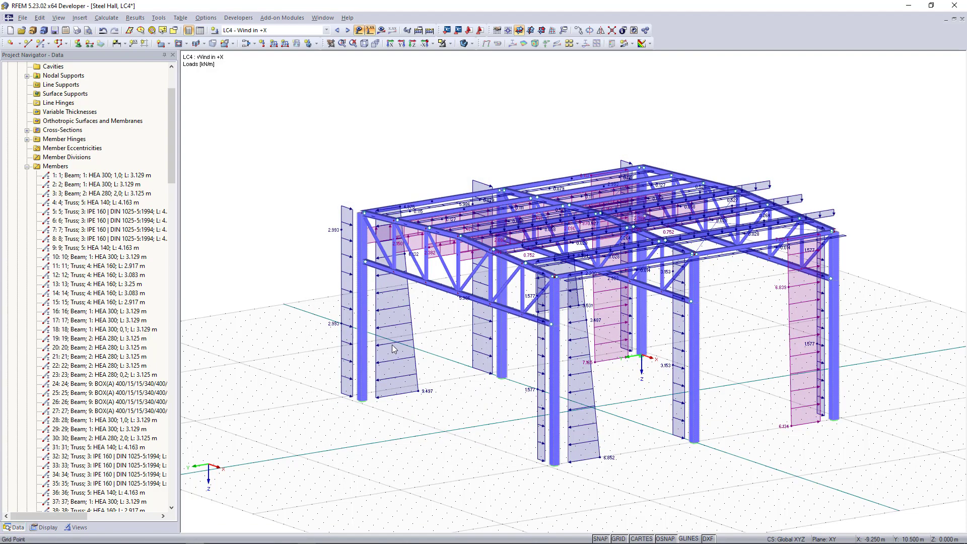